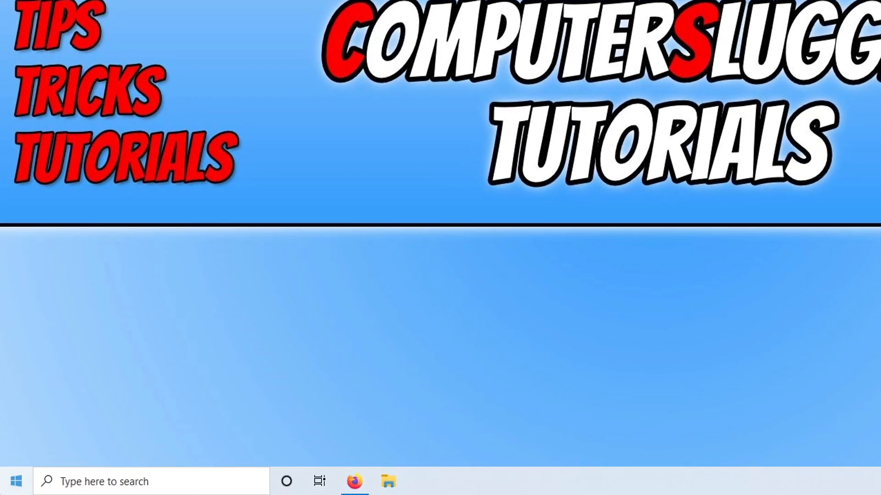
From the Start menu's tools list, reach Device Manager and expand Display adapters to reveal the GeForce GTX 1660 SUPER.
{"action": "right_click", "coordinate": [15, 482]}
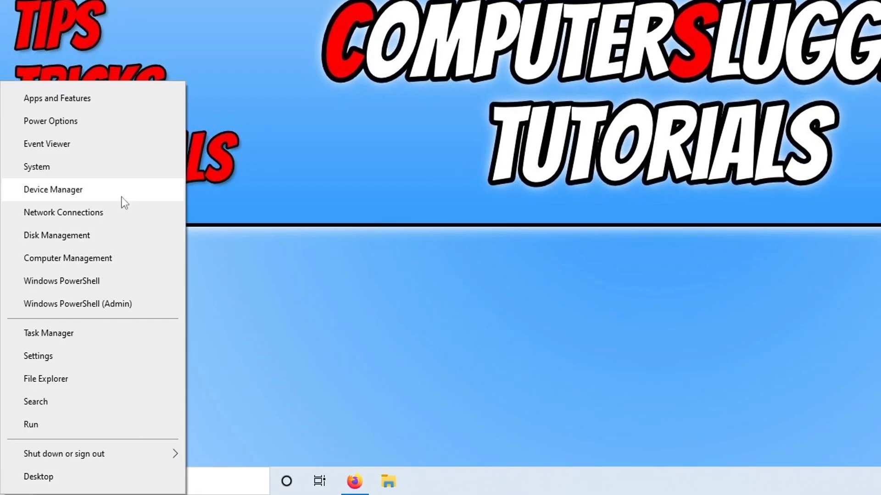
{"action": "left_click", "coordinate": [53, 189]}
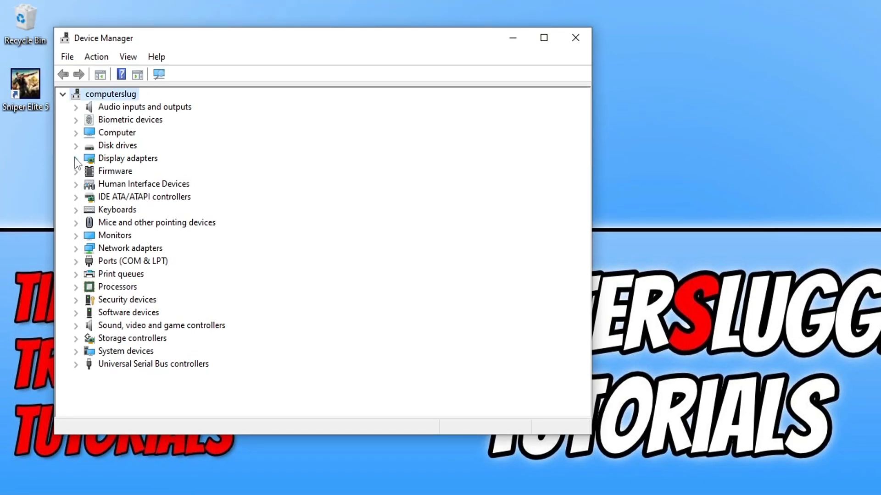
{"action": "left_click", "coordinate": [76, 159]}
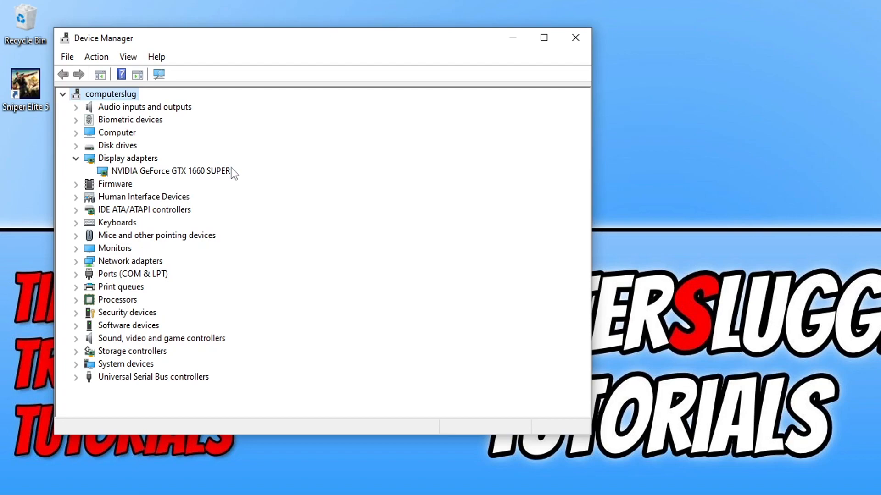
{"action": "mouse_move", "coordinate": [214, 181]}
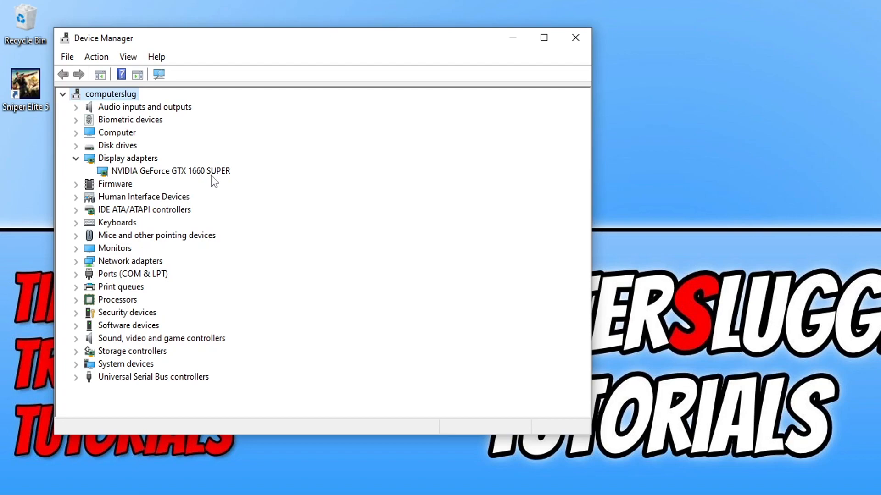
{"action": "mouse_move", "coordinate": [232, 174]}
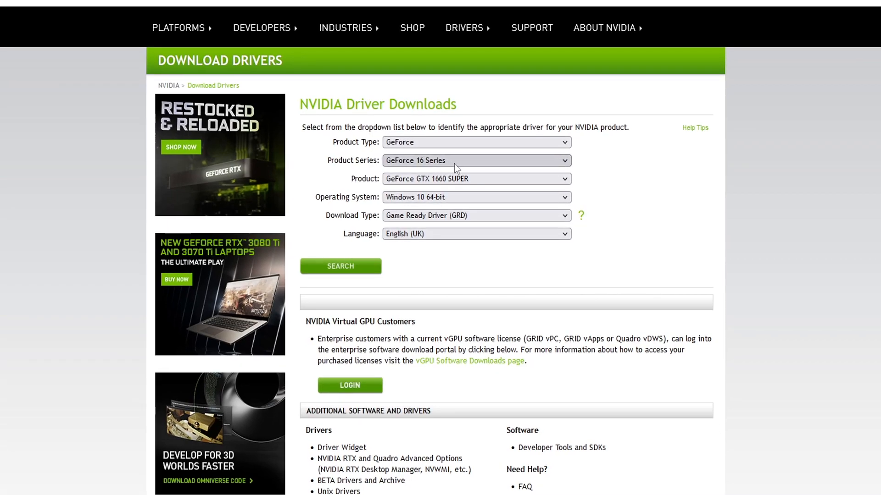
{"action": "mouse_move", "coordinate": [463, 179]}
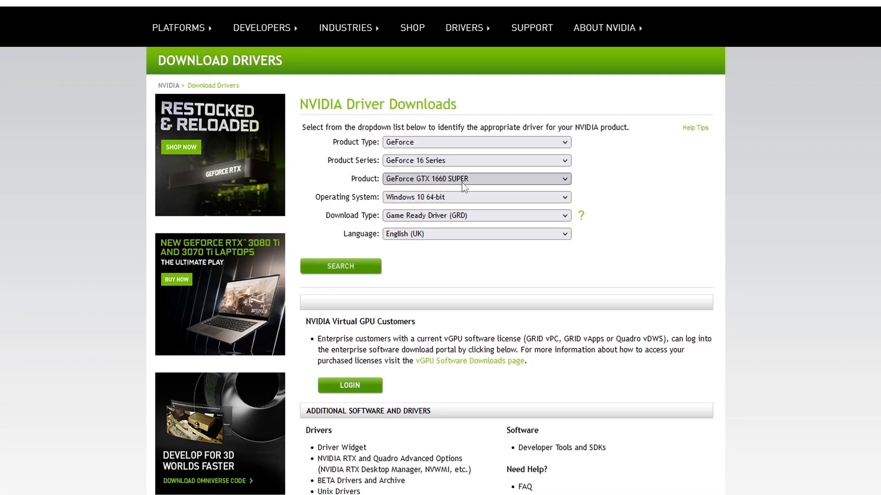
Choose GeForce GTX 1660 SUPER as the product and Windows 10 64-bit as the operating system.
{"action": "left_click", "coordinate": [477, 179]}
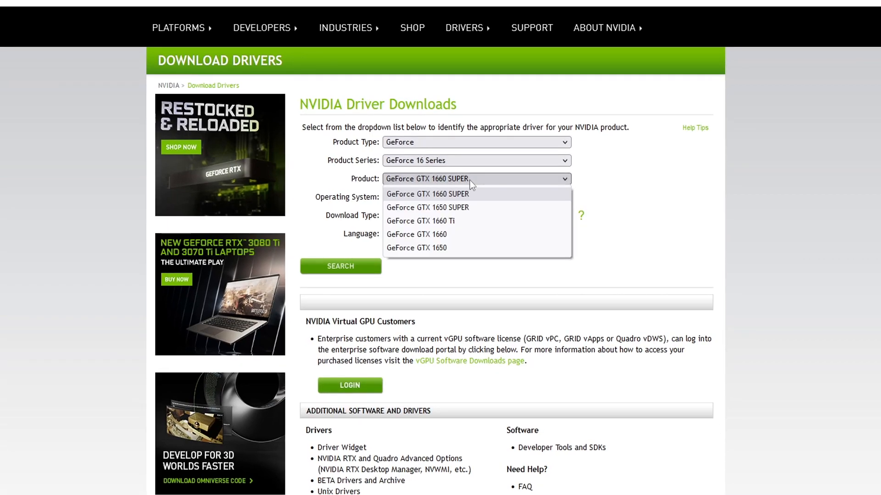
{"action": "left_click", "coordinate": [427, 194]}
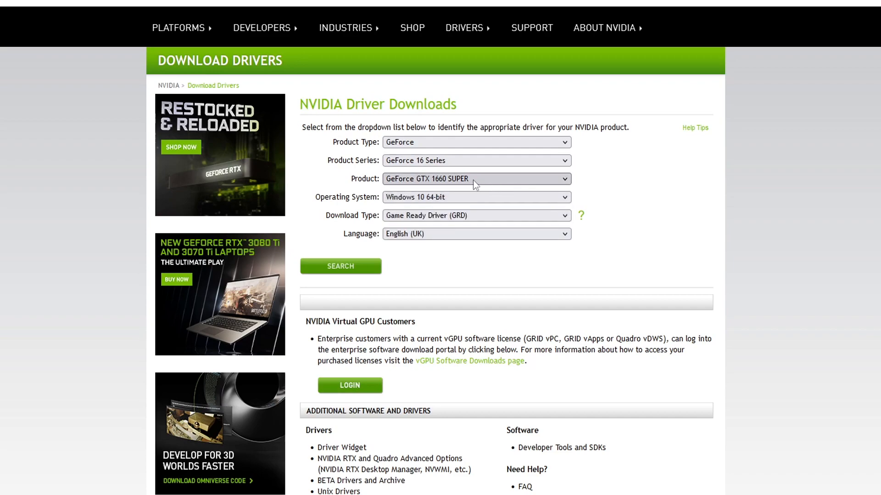
{"action": "mouse_move", "coordinate": [492, 193]}
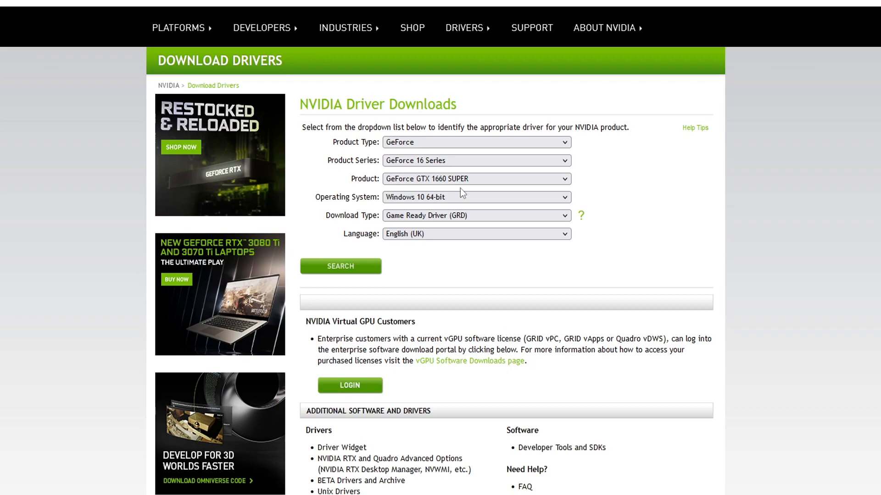
{"action": "mouse_move", "coordinate": [476, 197]}
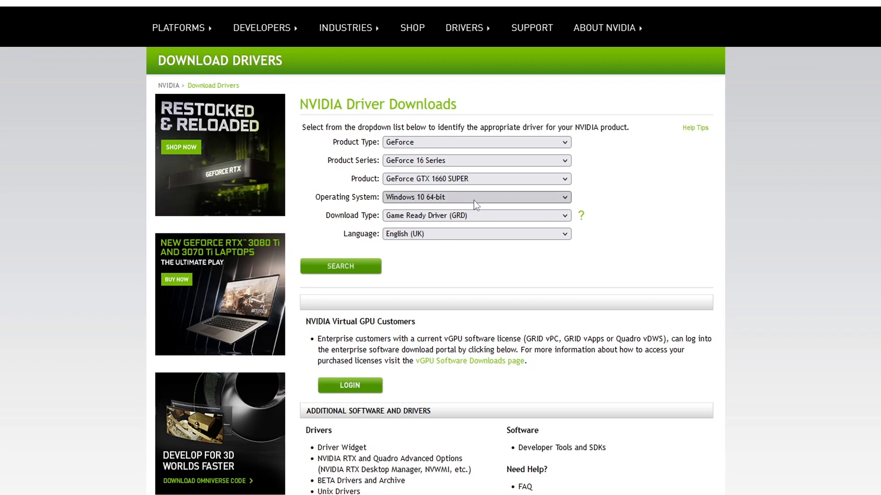
{"action": "left_click", "coordinate": [475, 197]}
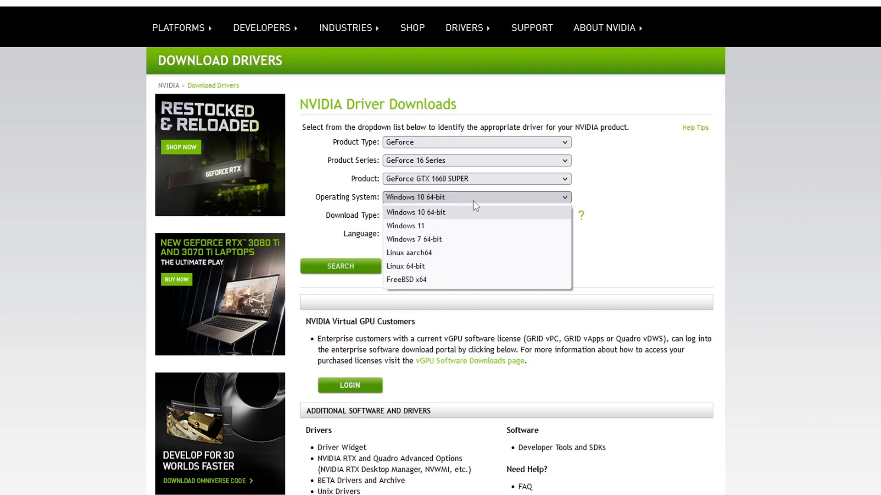
{"action": "mouse_move", "coordinate": [496, 223]}
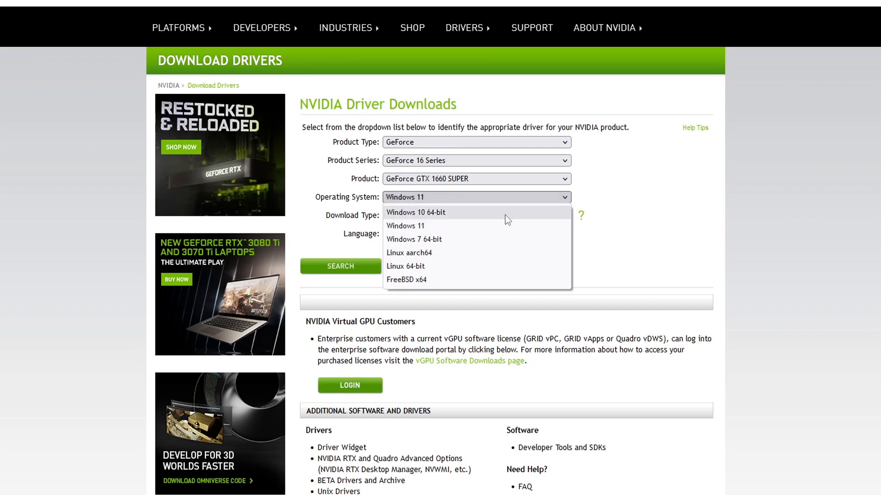
{"action": "left_click", "coordinate": [415, 212]}
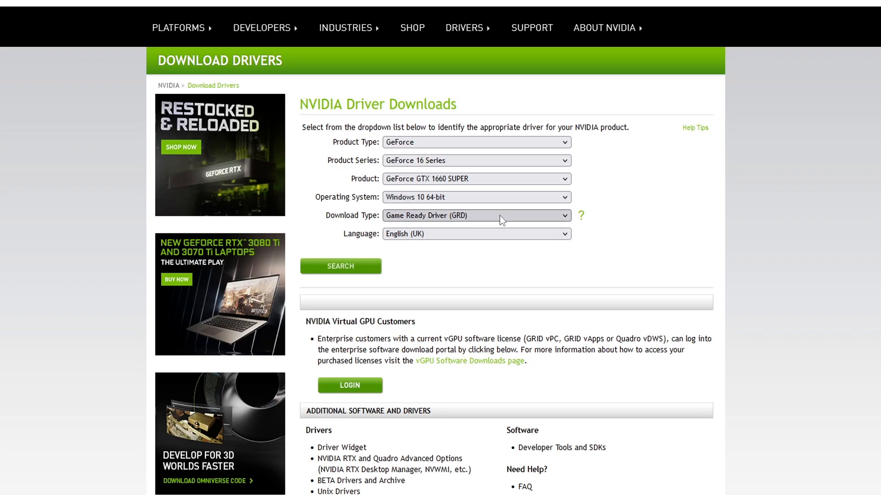
{"action": "mouse_move", "coordinate": [374, 270]}
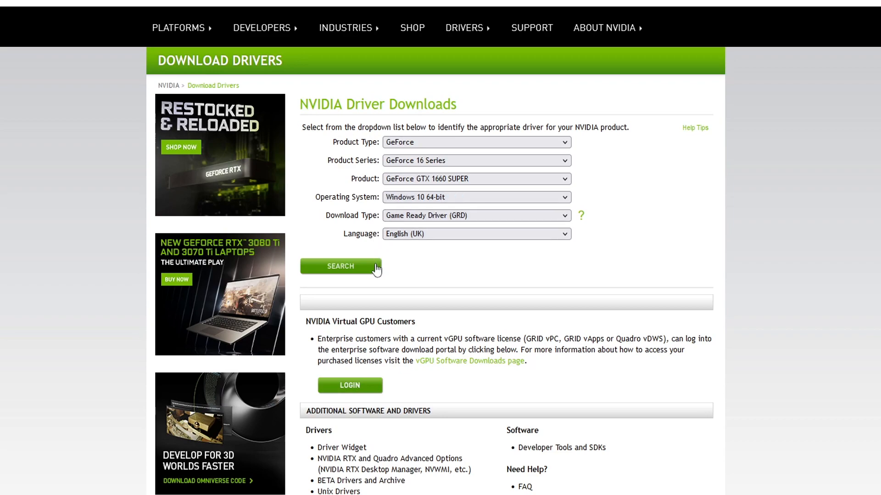
Search, download the 512.95 Game Ready driver, launch the package and accept the default extraction folder.
{"action": "left_click", "coordinate": [339, 266]}
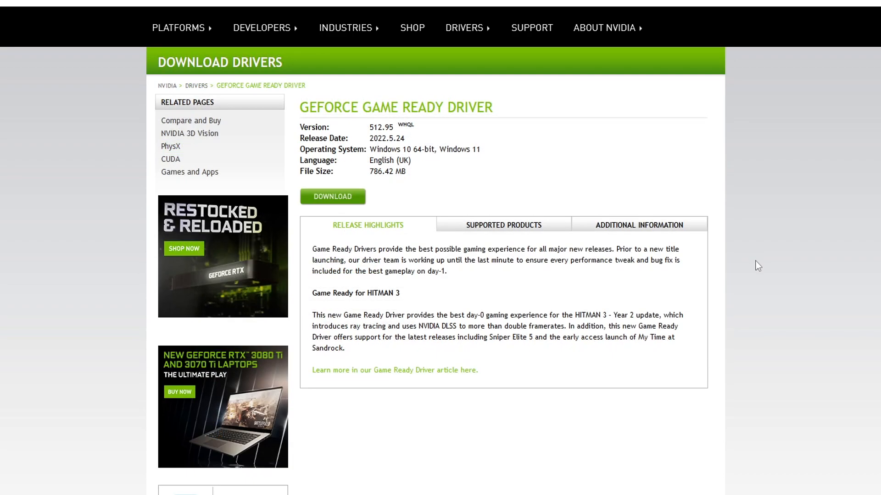
{"action": "left_click", "coordinate": [331, 196]}
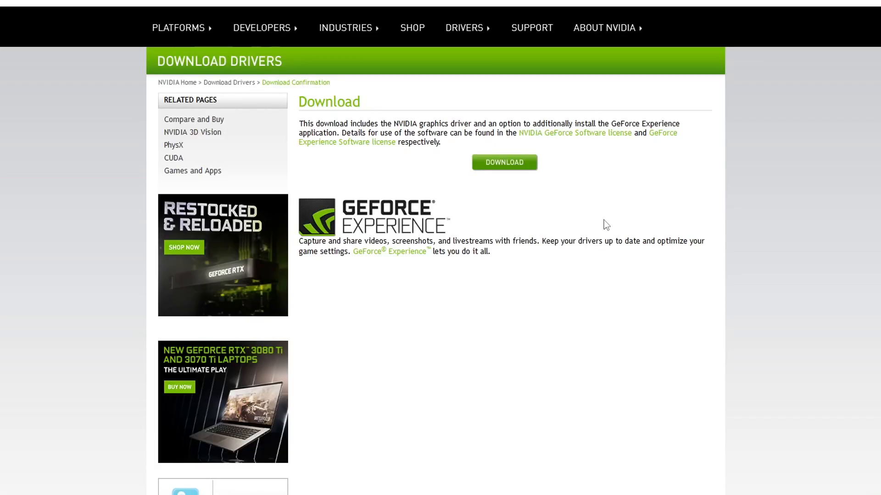
{"action": "left_click", "coordinate": [503, 164]}
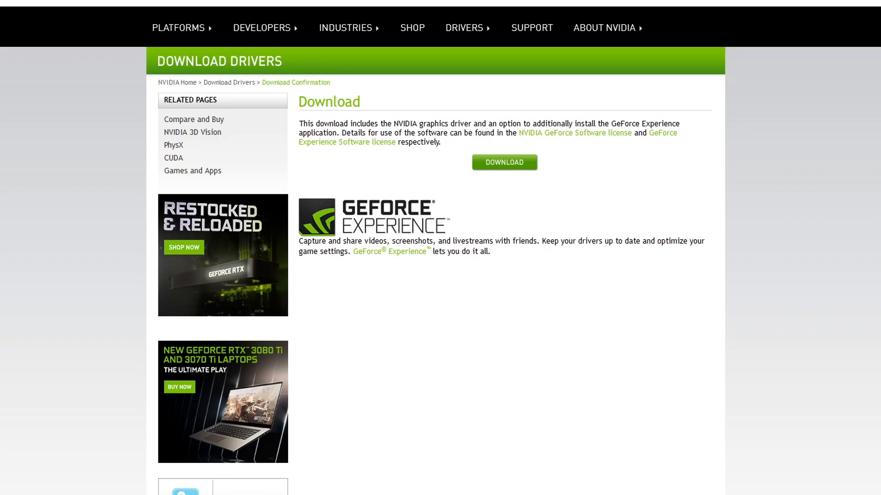
{"action": "left_click", "coordinate": [504, 164]}
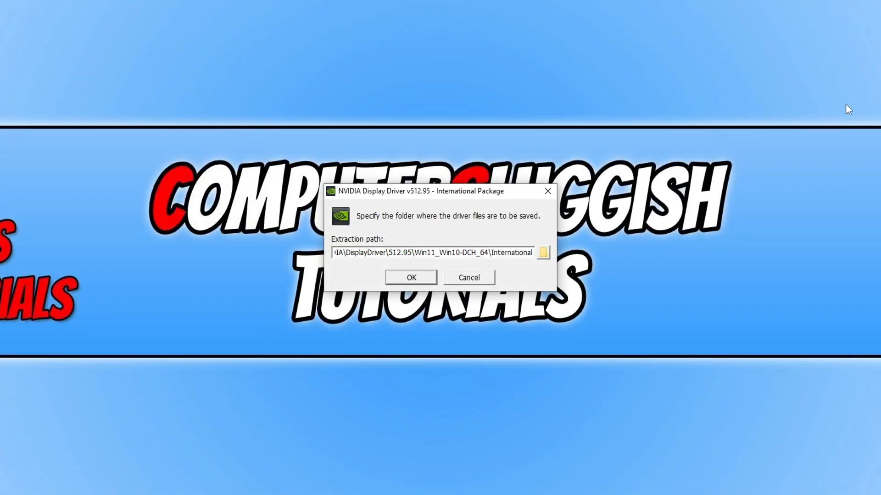
{"action": "mouse_move", "coordinate": [428, 272]}
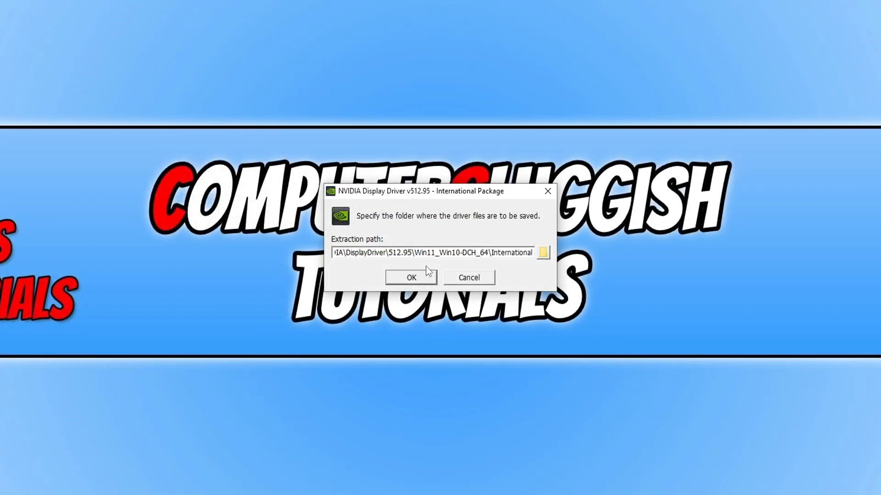
{"action": "left_click", "coordinate": [411, 277]}
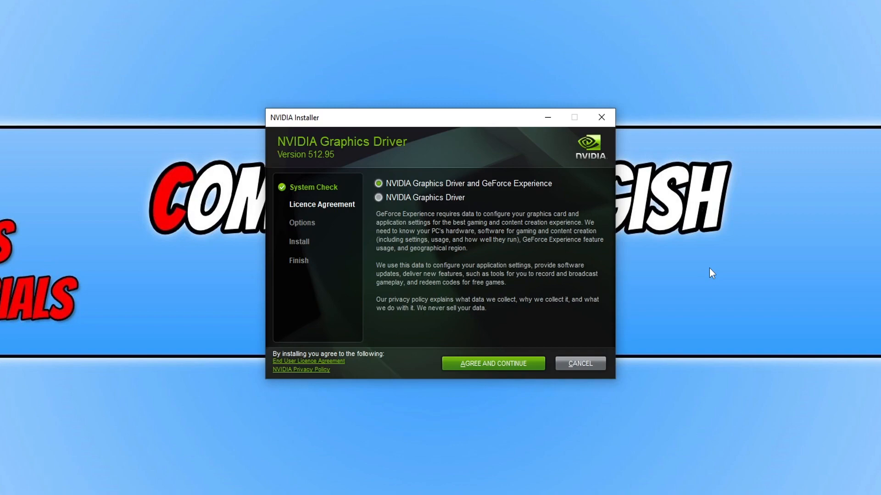
{"action": "mouse_move", "coordinate": [673, 268]}
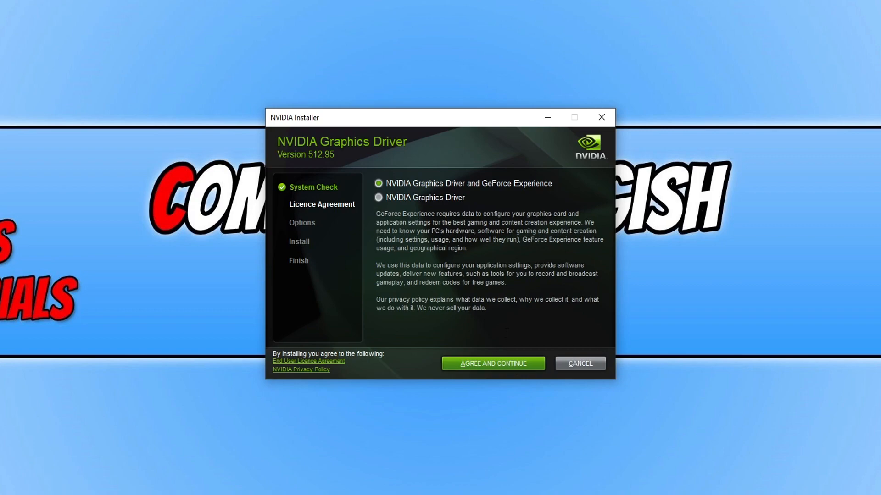
Keep 'NVIDIA Graphics Driver and GeForce Experience' selected and agree to the licence.
{"action": "left_click", "coordinate": [377, 197]}
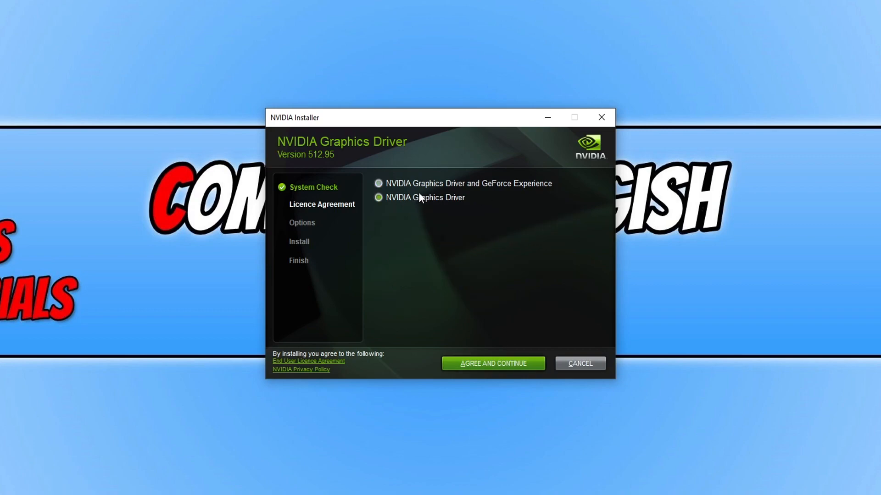
{"action": "left_click", "coordinate": [378, 184]}
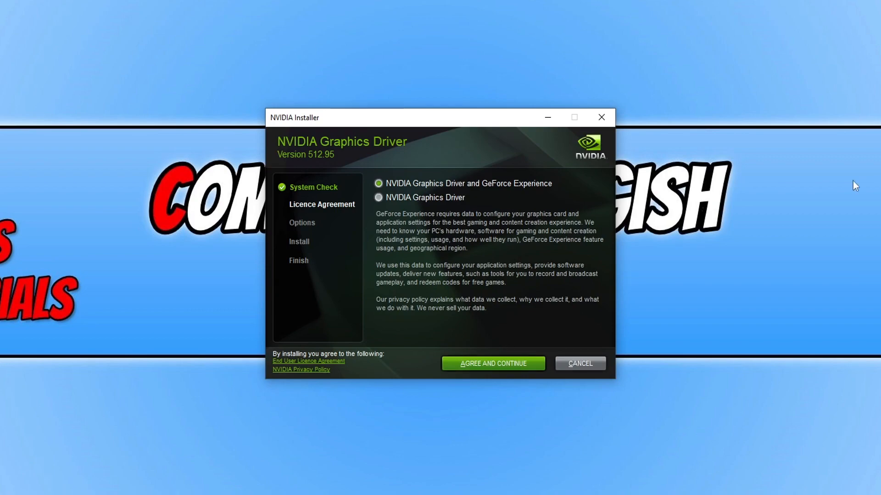
{"action": "mouse_move", "coordinate": [512, 370]}
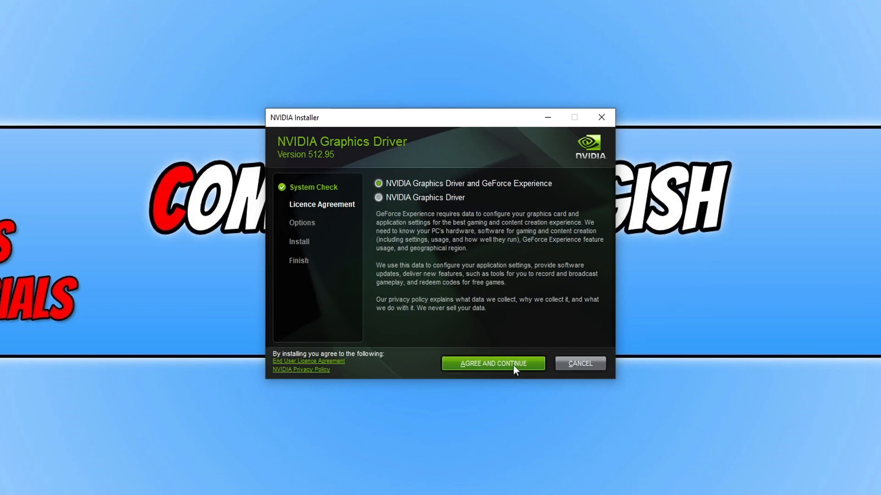
{"action": "left_click", "coordinate": [493, 363]}
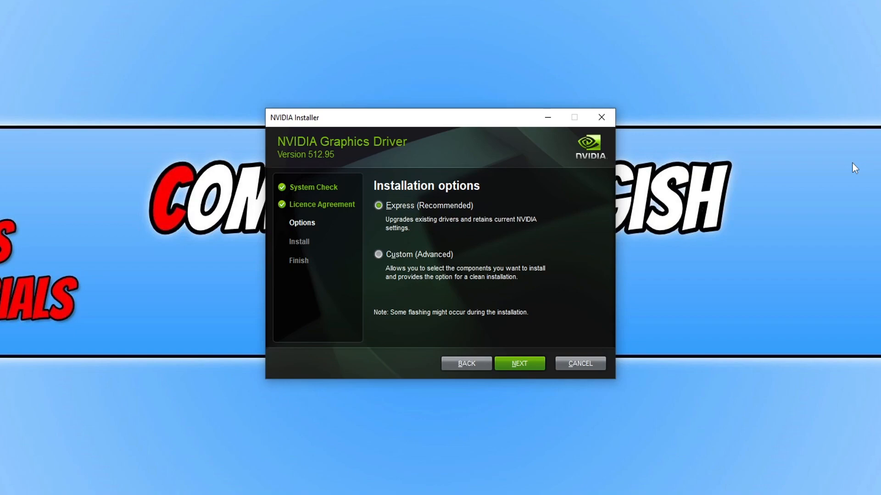
{"action": "mouse_move", "coordinate": [518, 363]}
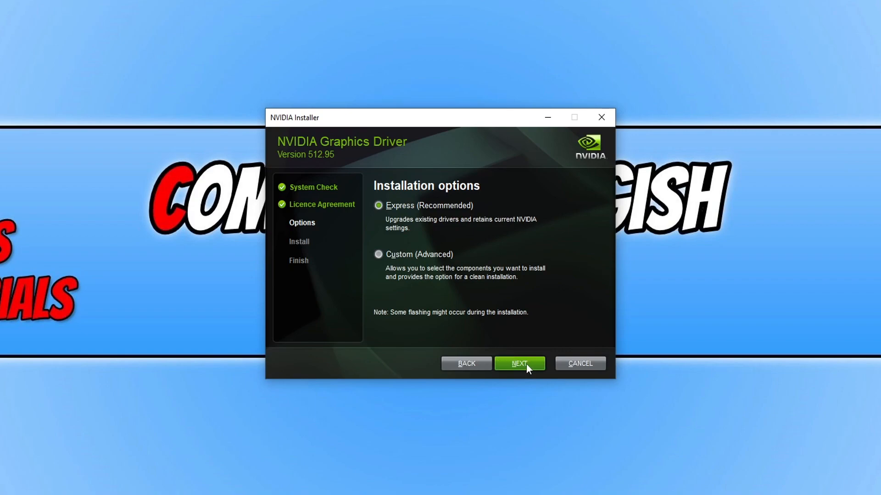
Proceed with the Express (Recommended) installation of the driver.
{"action": "left_click", "coordinate": [518, 363]}
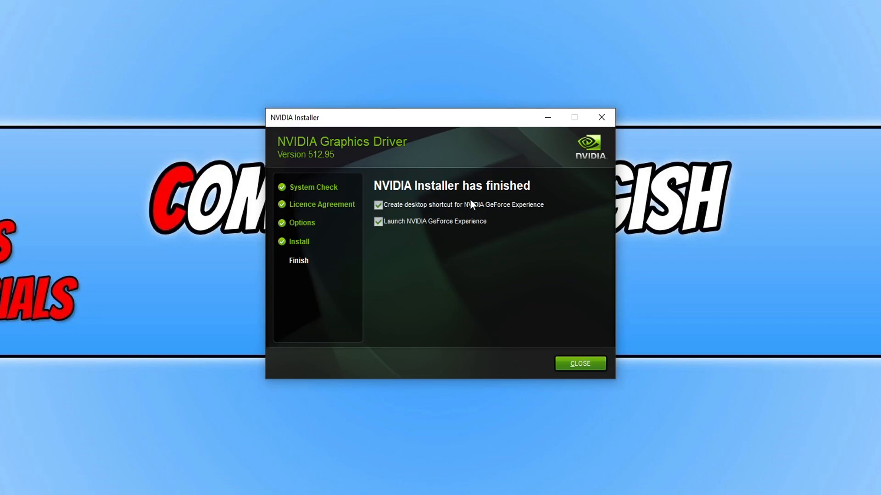
Untick 'Create desktop shortcut' and 'Launch NVIDIA GeForce Experience' on the finish screen.
{"action": "left_click", "coordinate": [377, 204]}
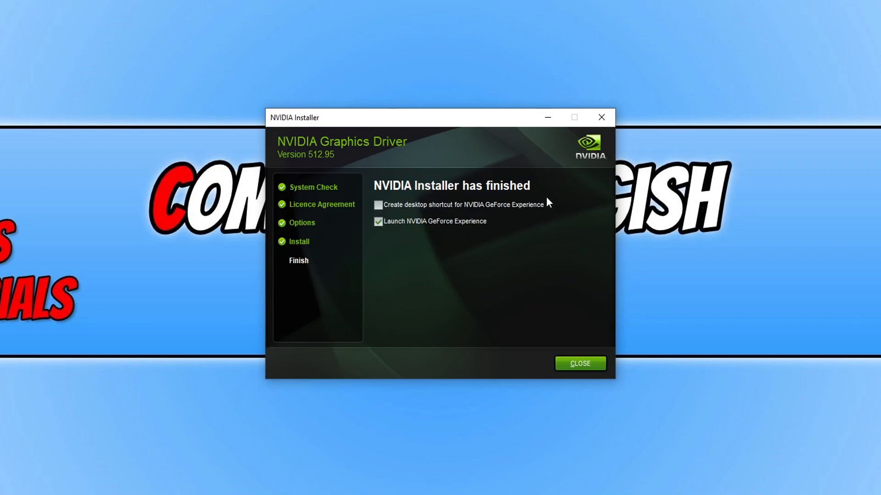
{"action": "left_click", "coordinate": [378, 221]}
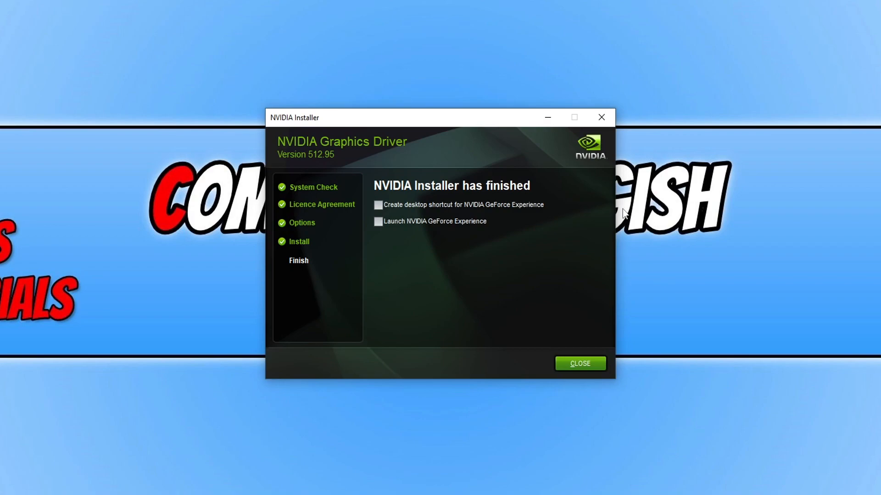
{"action": "mouse_move", "coordinate": [594, 391]}
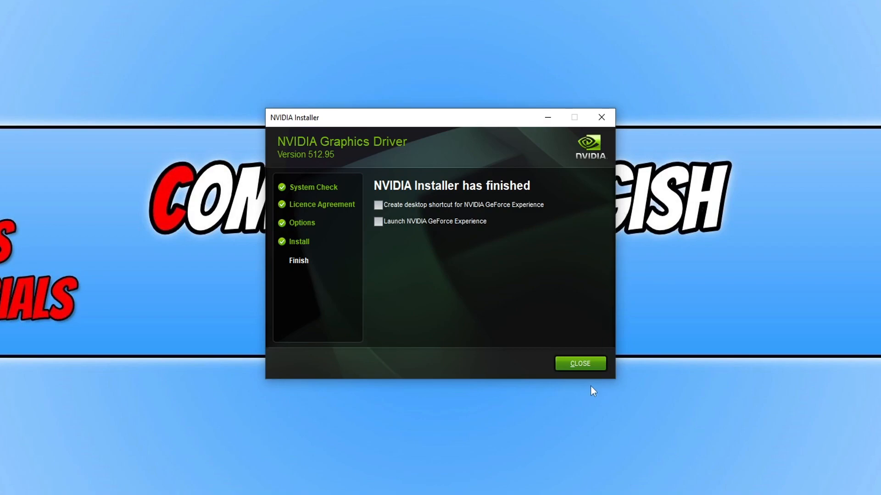
{"action": "mouse_move", "coordinate": [859, 184]}
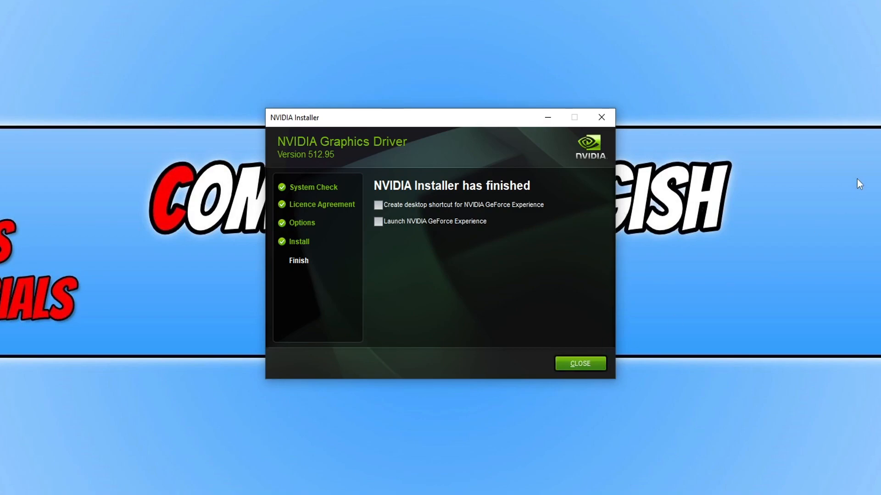